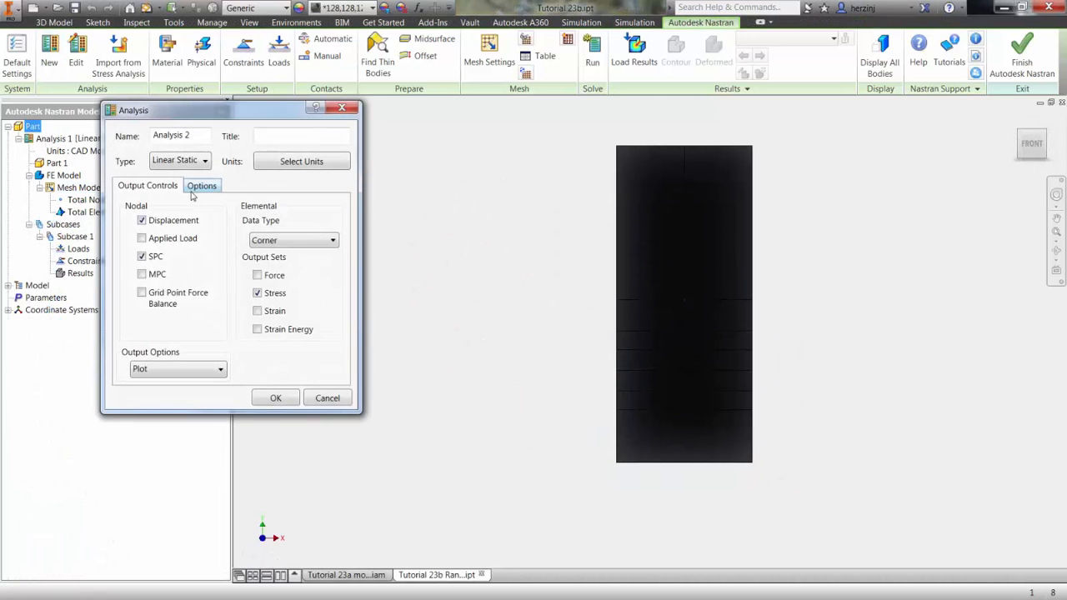
- Make the new analysis a Random Response study and confirm the settings
click(204, 160)
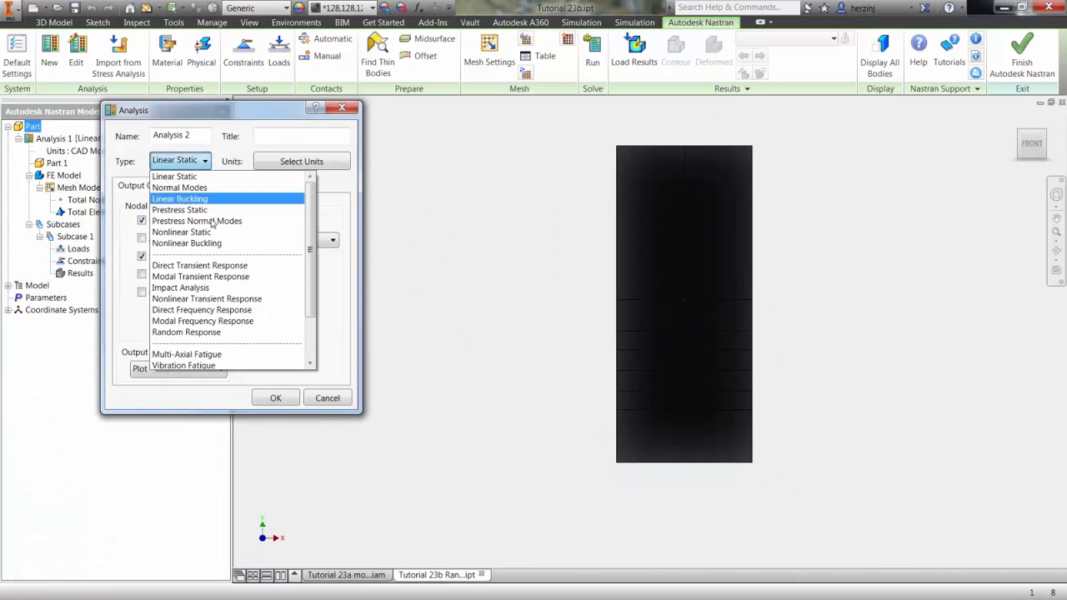
click(186, 332)
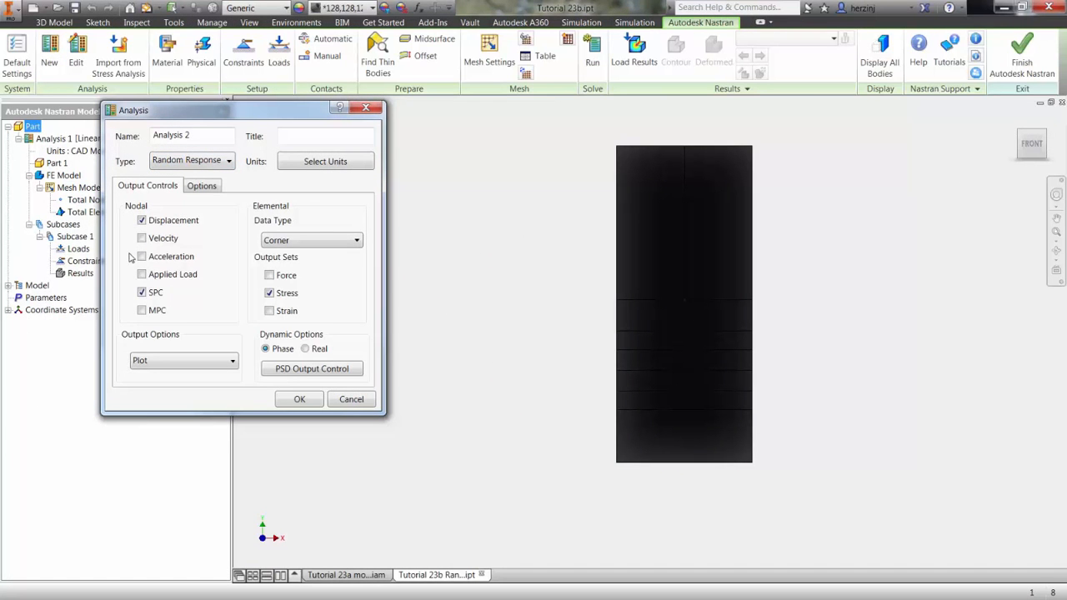
click(142, 256)
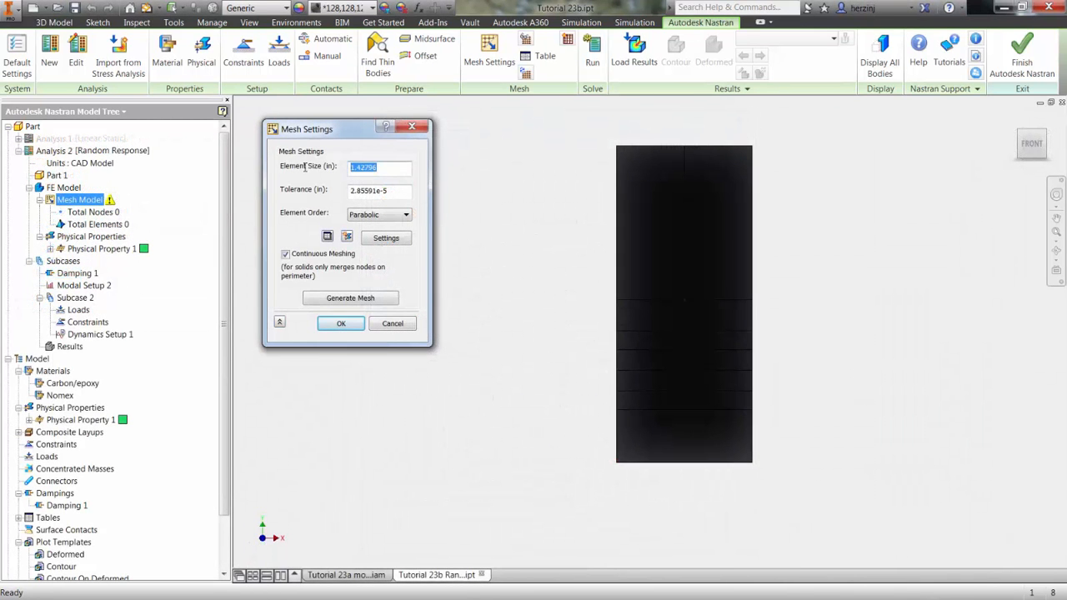
- Mesh the part with a 2-inch element size
text(2)
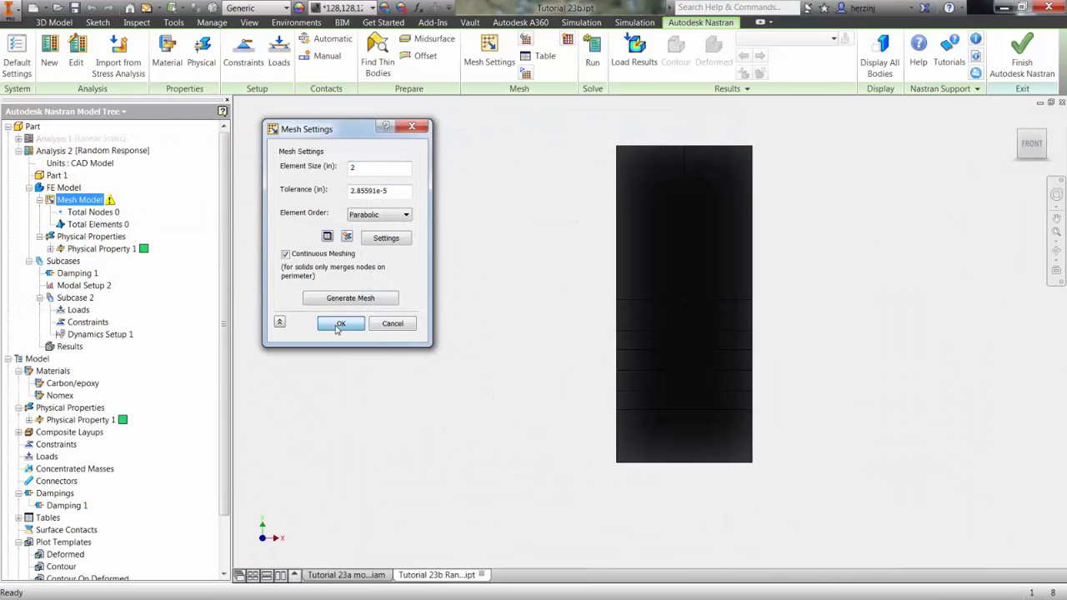
click(340, 323)
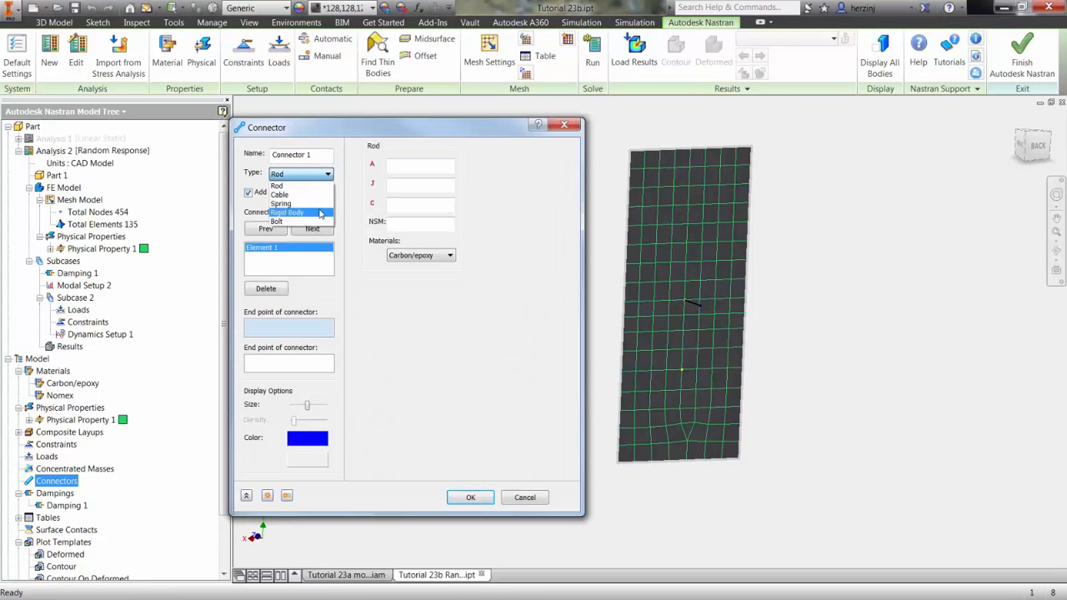
- Create a rigid body connector tying the point to the panel's side edges
click(287, 211)
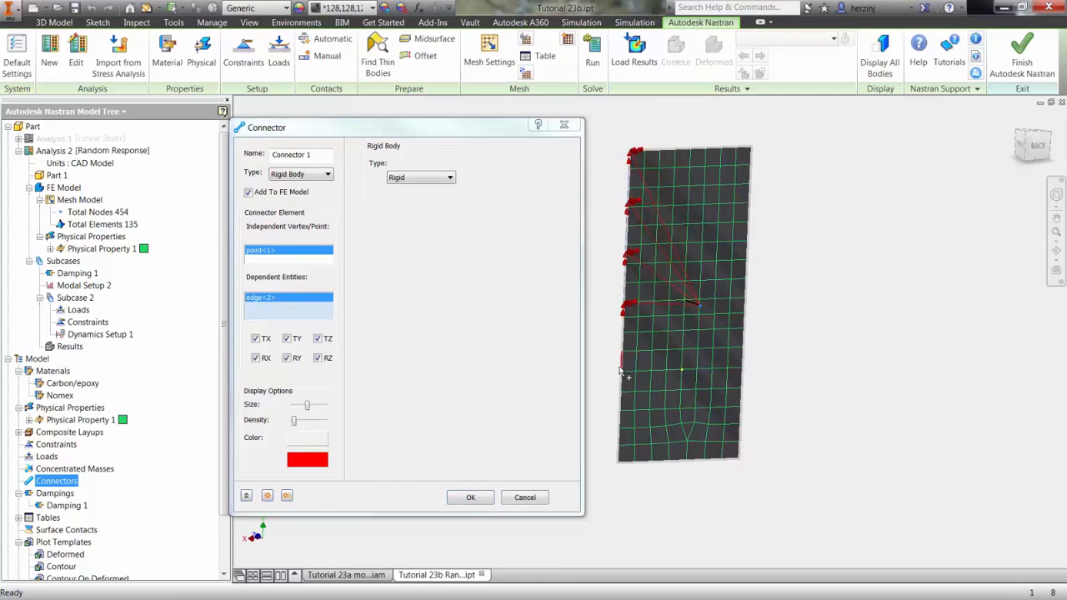
click(754, 250)
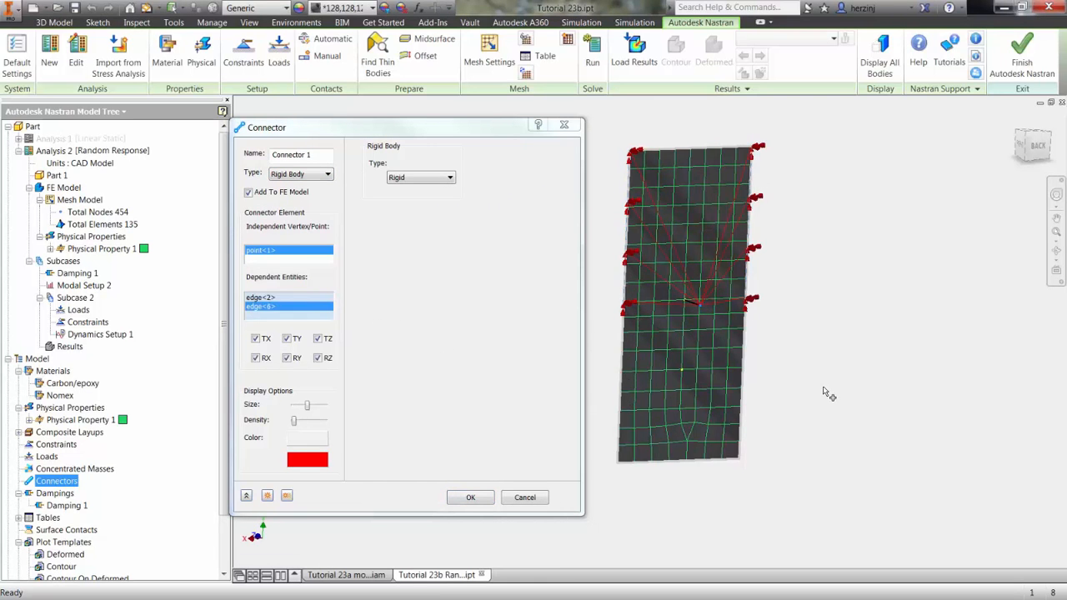
click(736, 445)
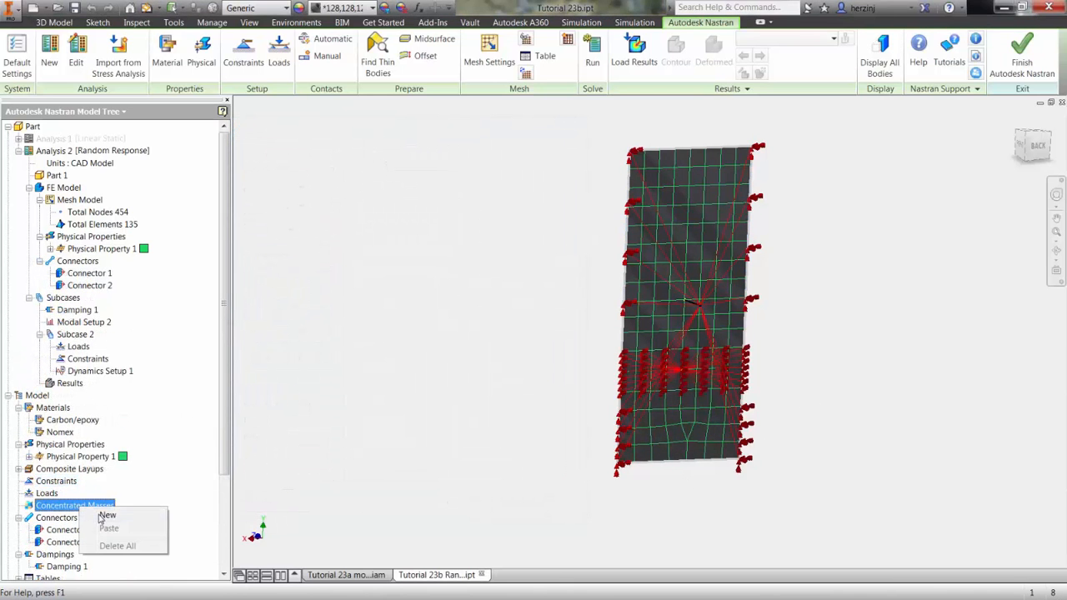
- Place a 1e7 concentrated mass on the central connector point
click(106, 515)
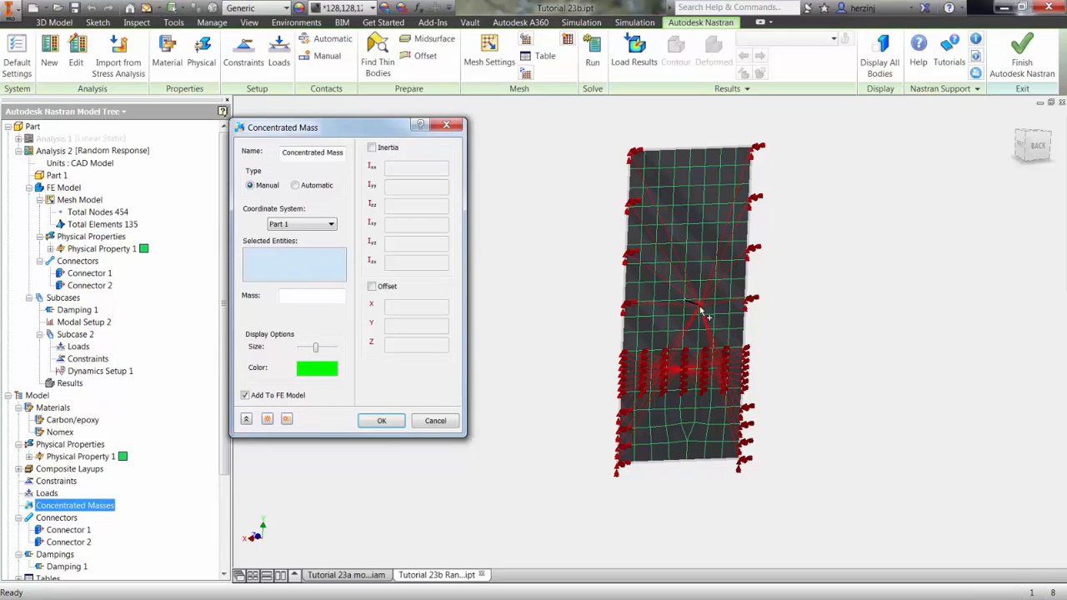
click(700, 308)
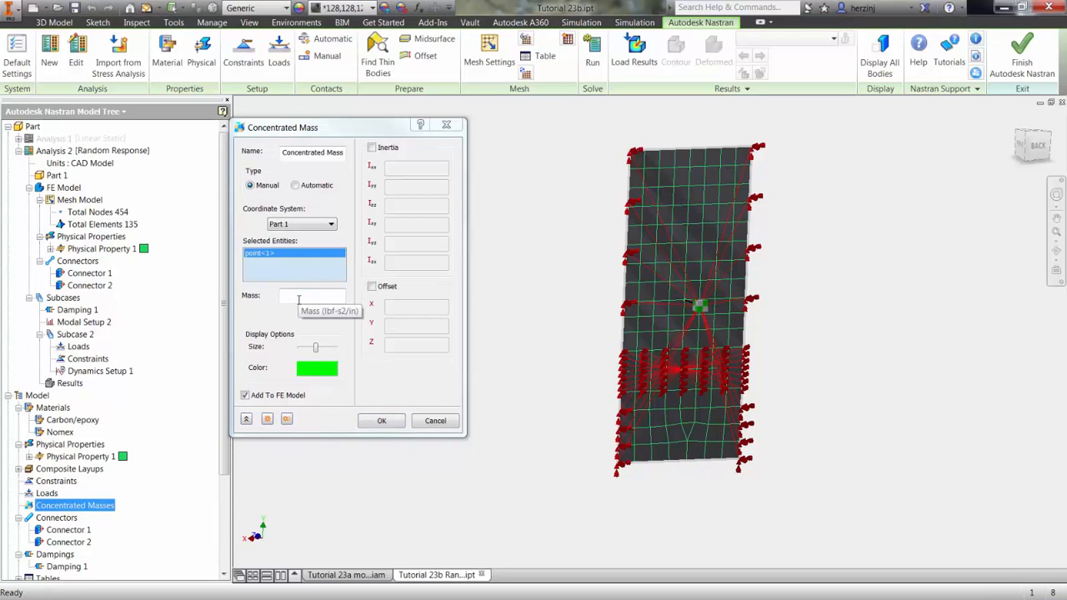
text(1)
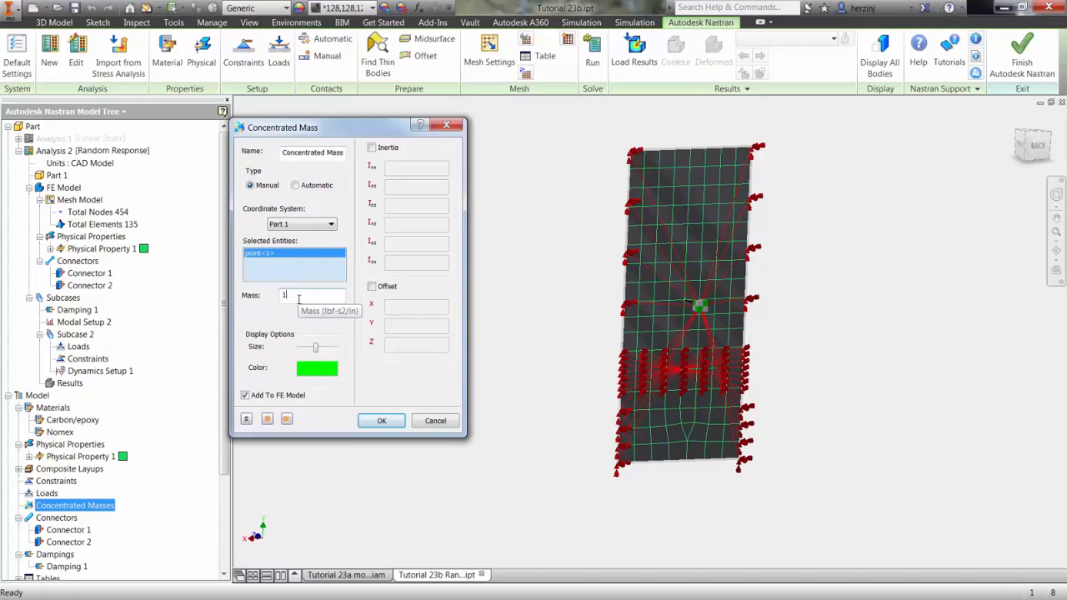
text(e7)
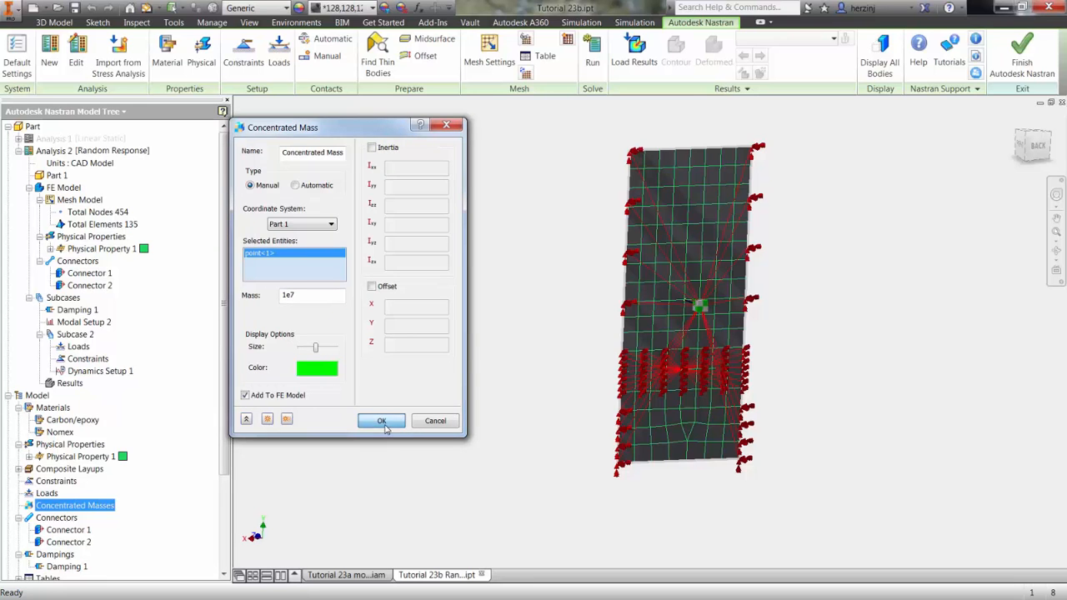
click(381, 420)
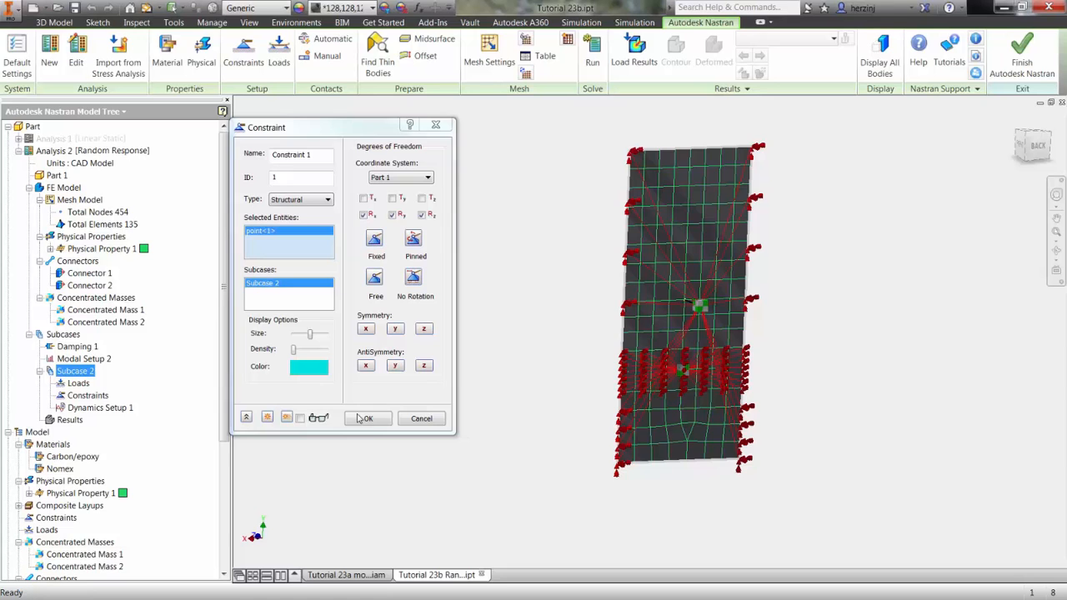
- Create the constraint fixing Rx, Ry and Rz on the mass point
click(366, 418)
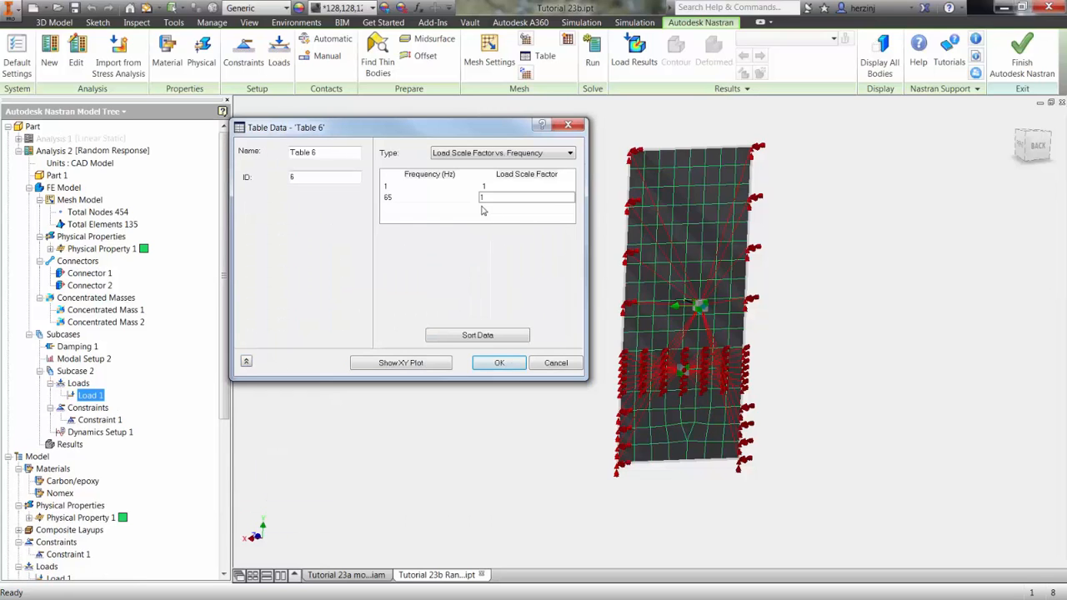
mouse_move(475, 295)
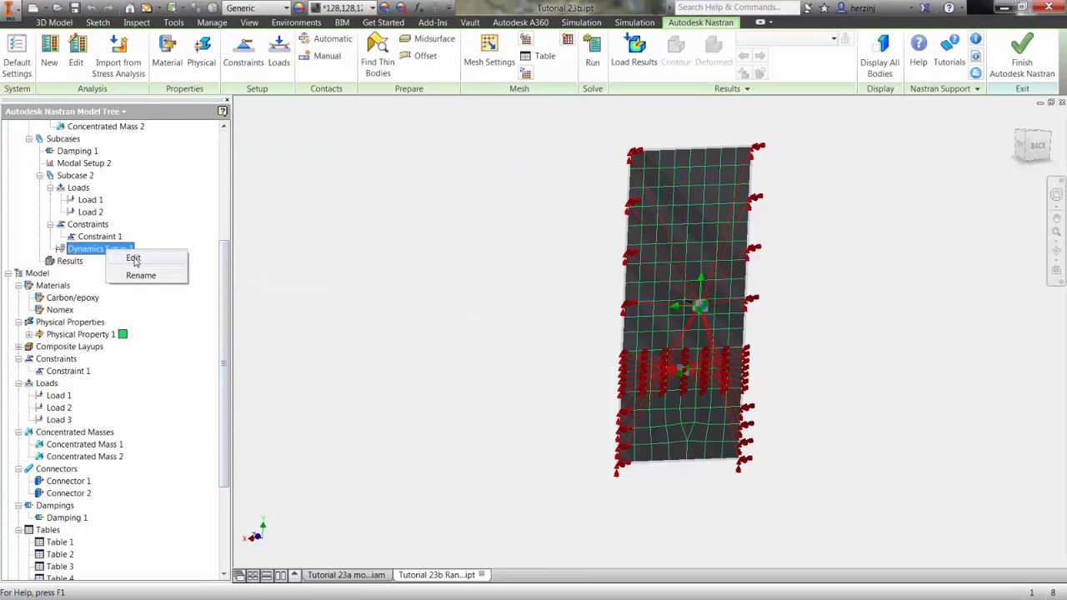
- Set Dynamics Setup 1 to 20–2000 Hz with 7-point, 4% spread around modes
click(132, 258)
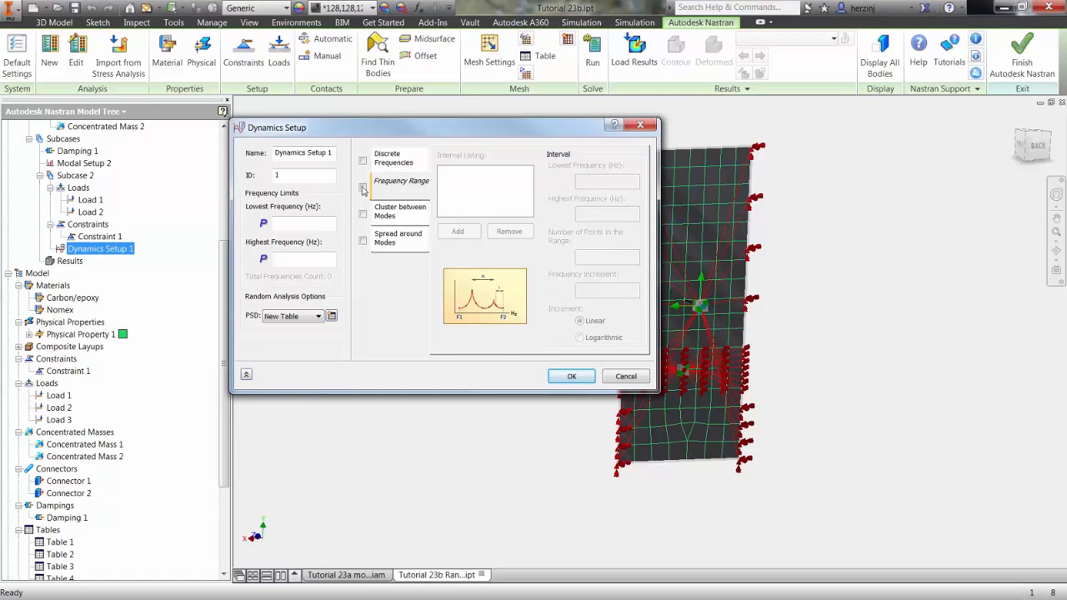
click(363, 187)
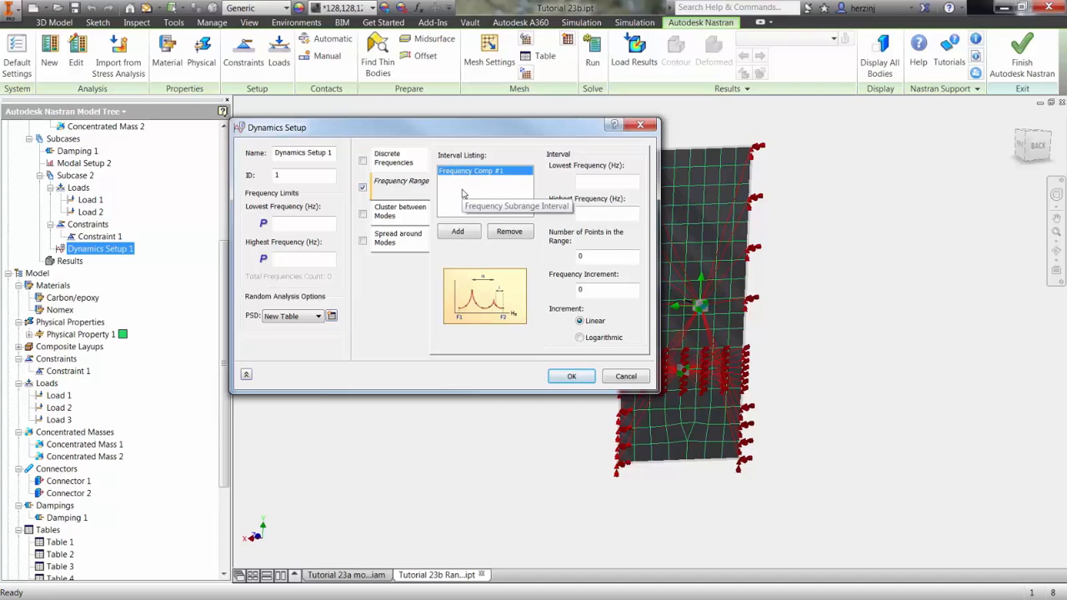
mouse_move(567, 193)
text(2000)
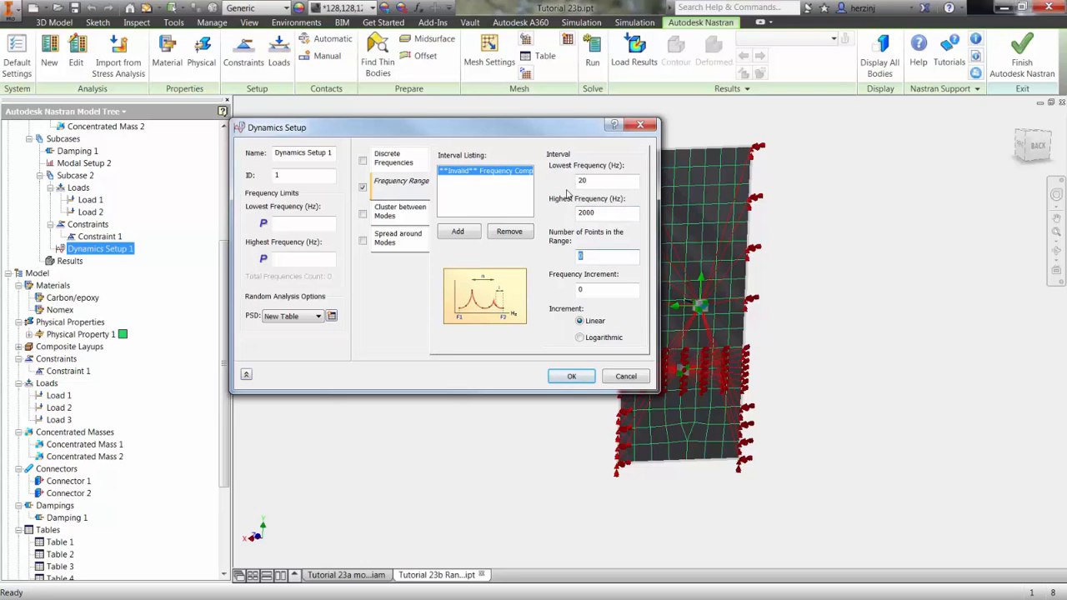
click(456, 231)
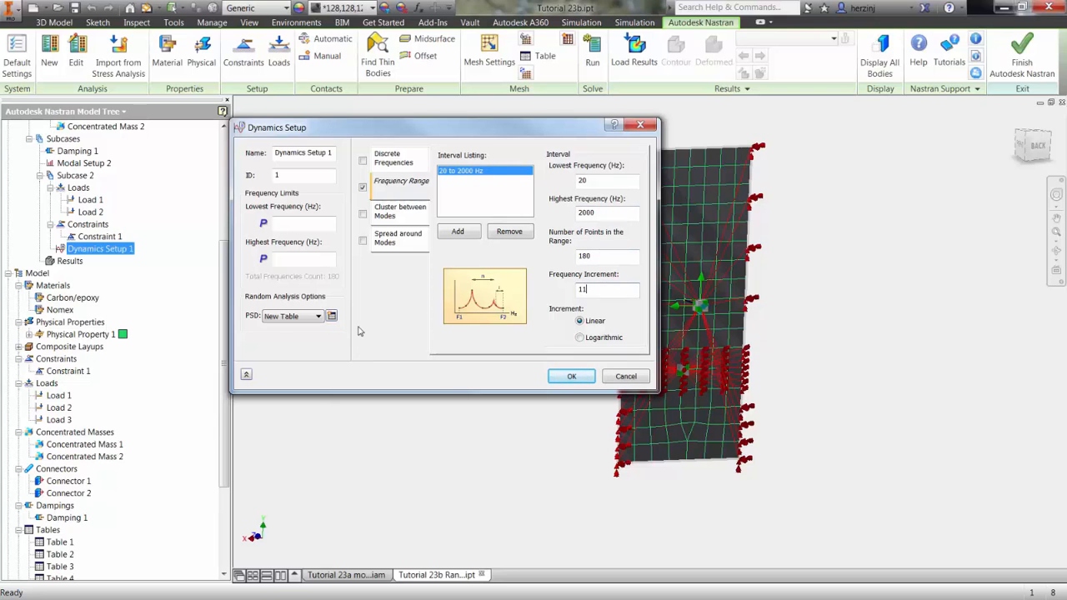
click(363, 241)
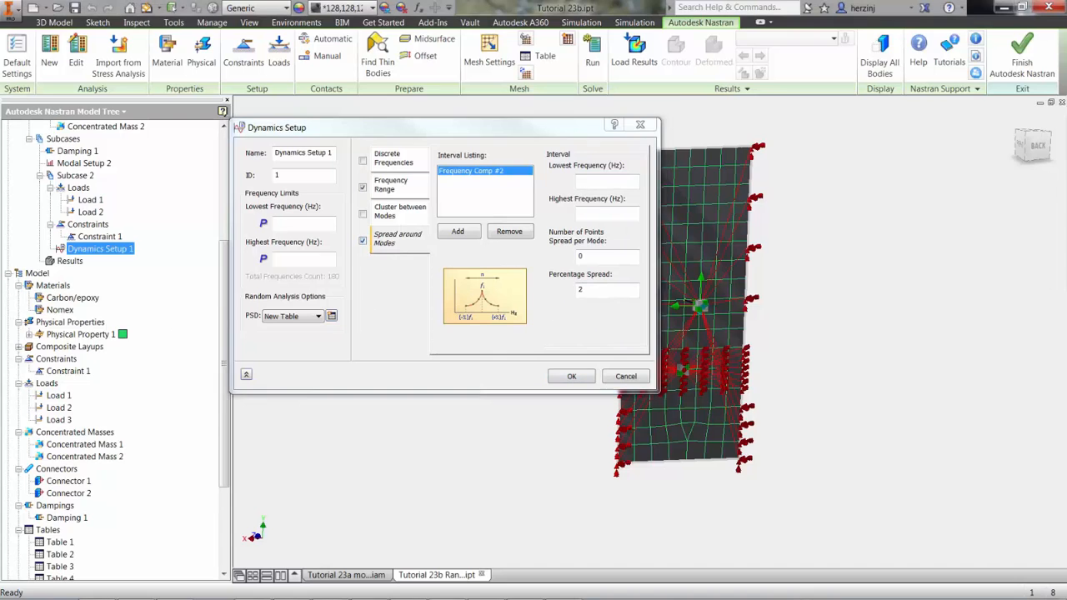
text(20)
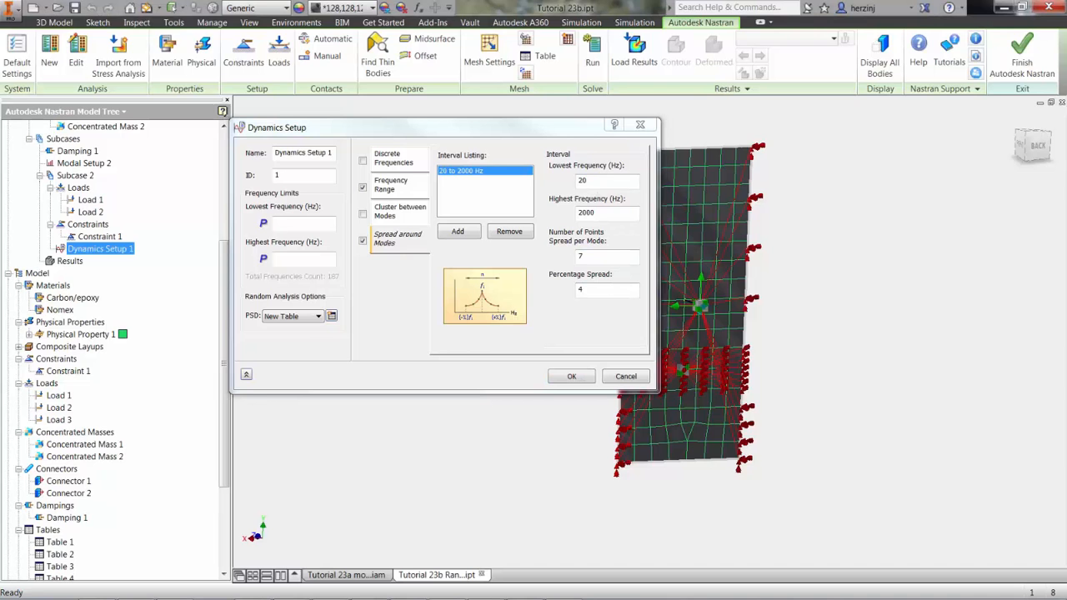
- Create the PSD table peaking at 0.64 g²/Hz and preview its XY plot
click(331, 315)
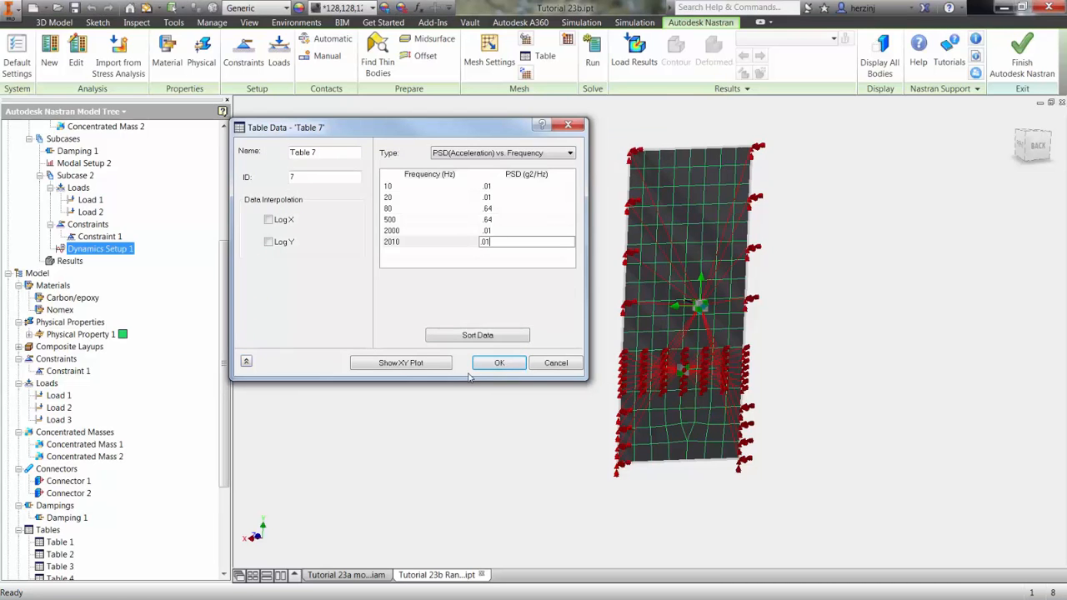
click(400, 361)
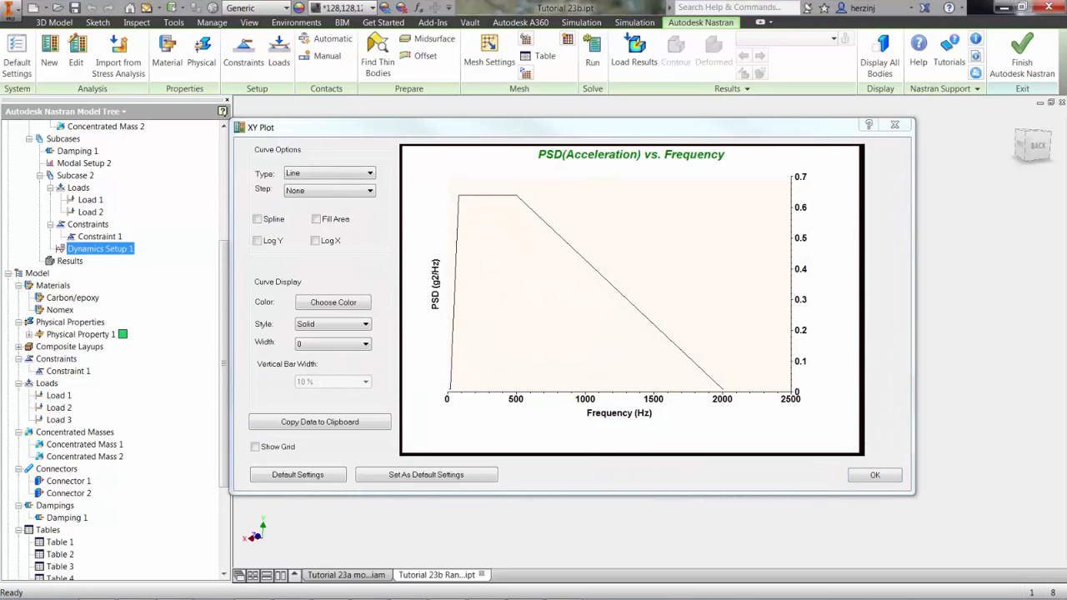
click(875, 475)
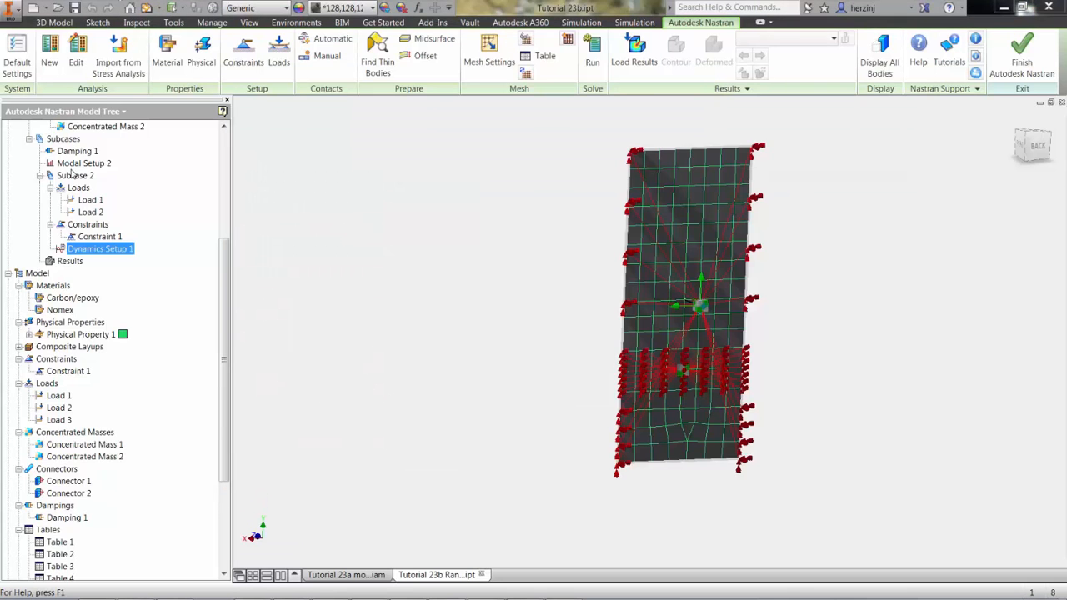
- Limit Modal Setup 2 to 3000 Hz and run the random response solve
double_click(83, 162)
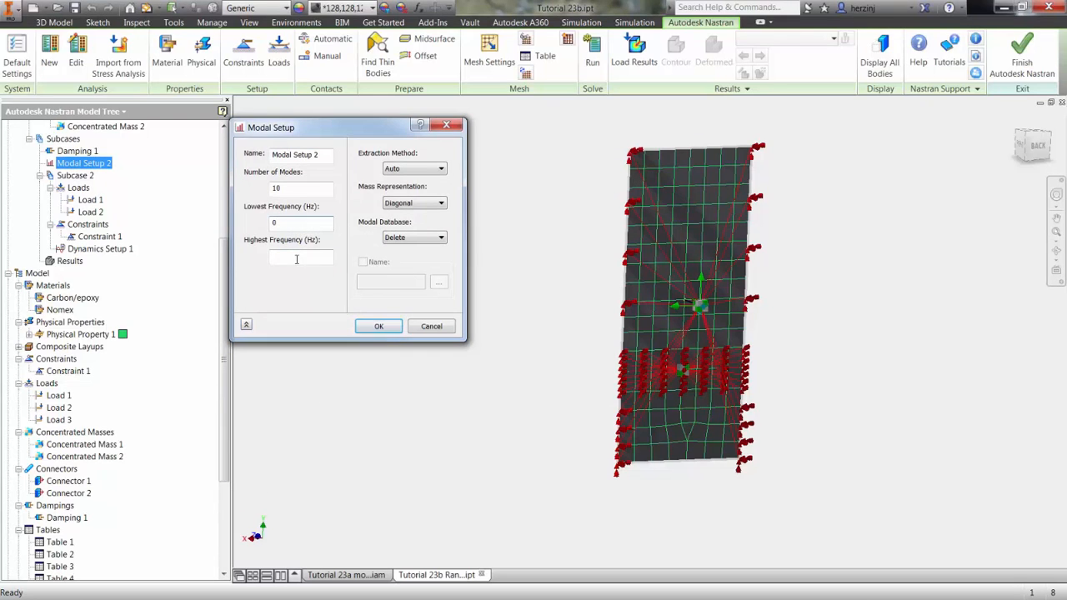
text(3000)
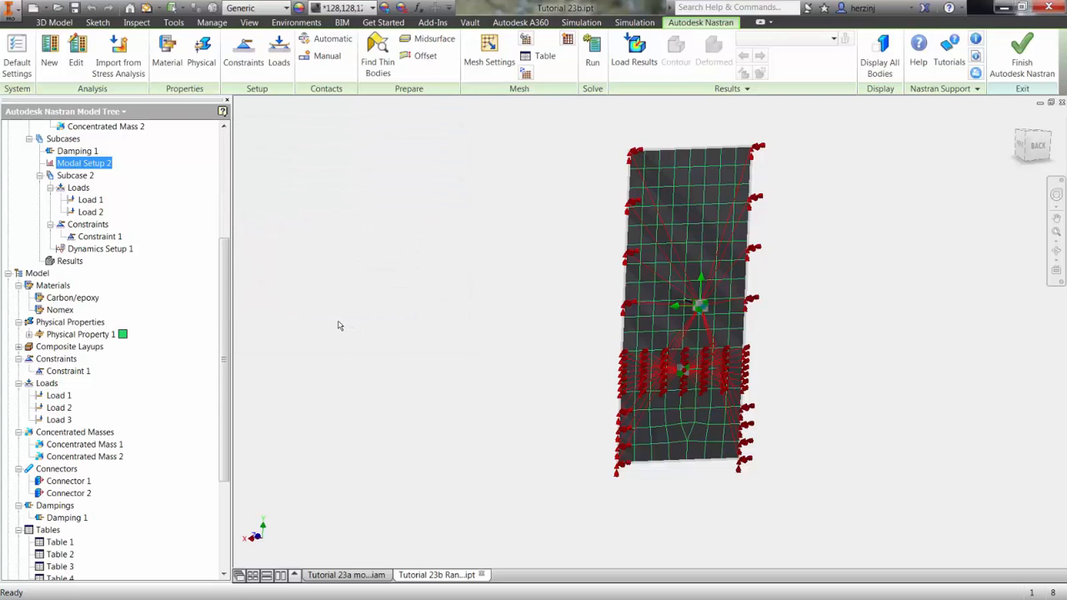
click(675, 50)
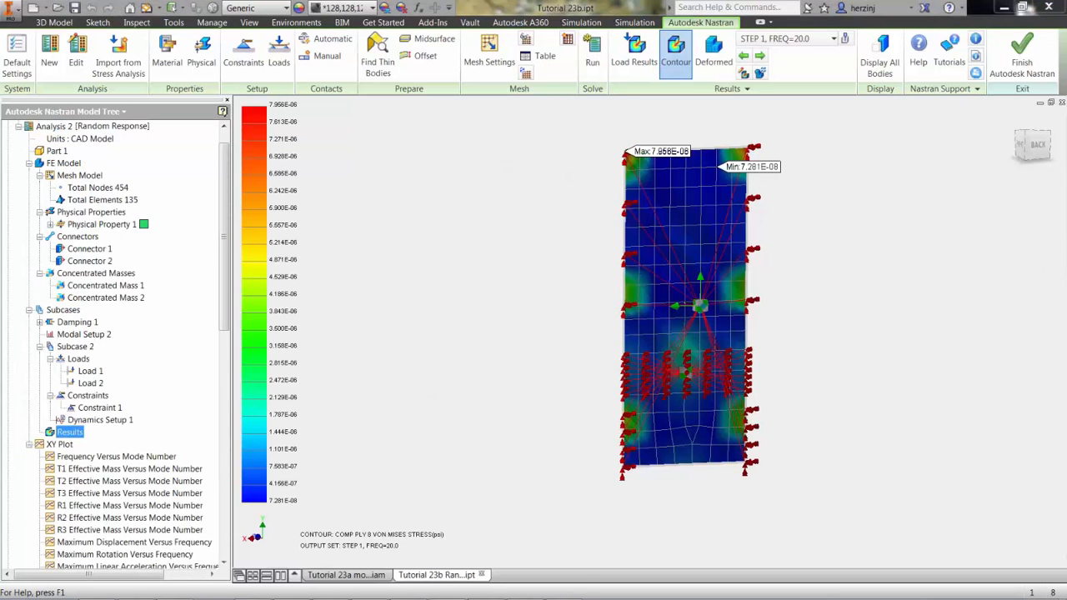